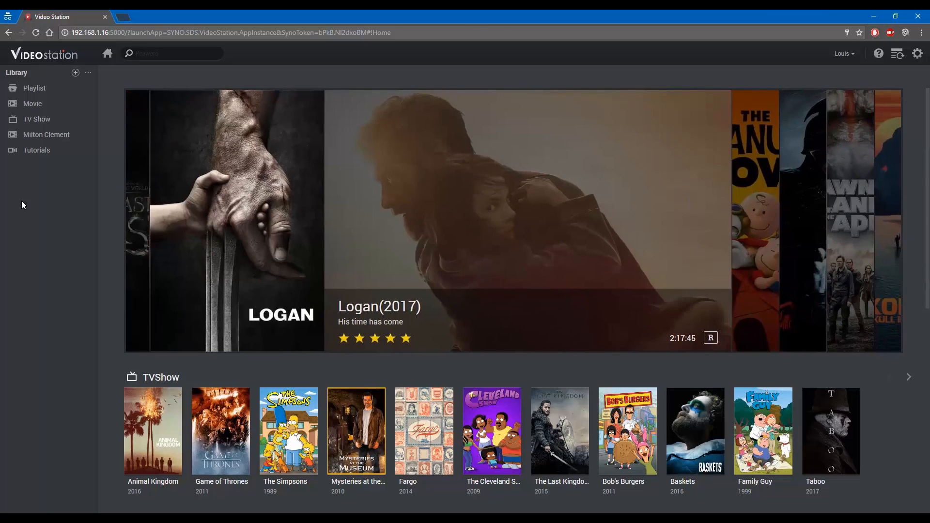
mouse_move(32, 103)
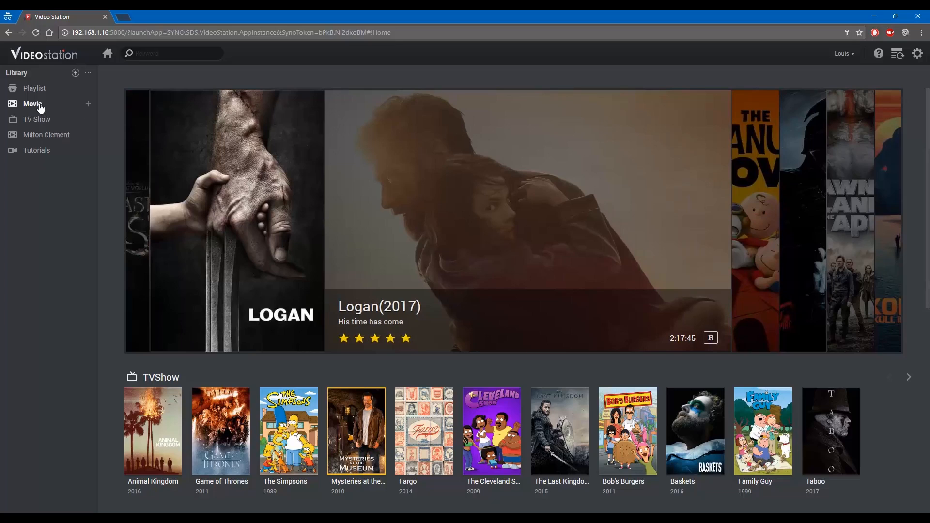
Open the Movie library and show its sort options, currently Recently Added
click(32, 104)
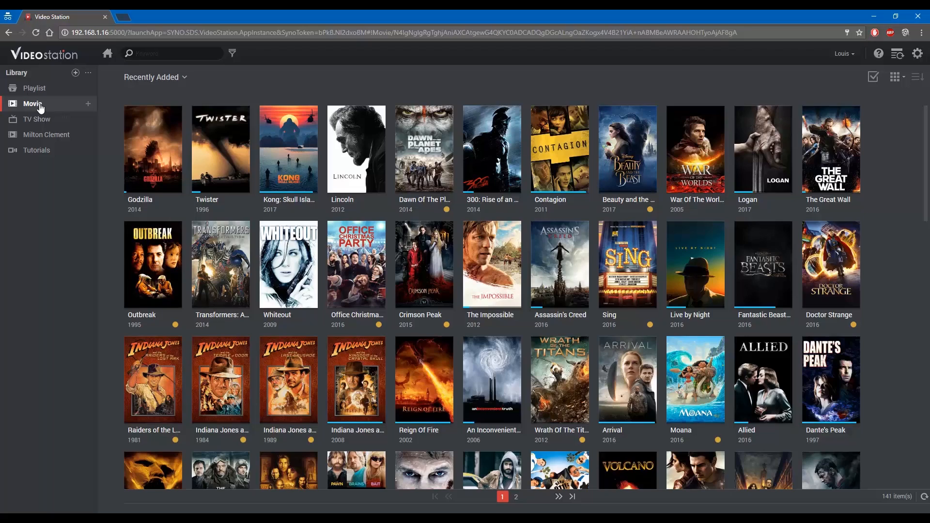
click(155, 77)
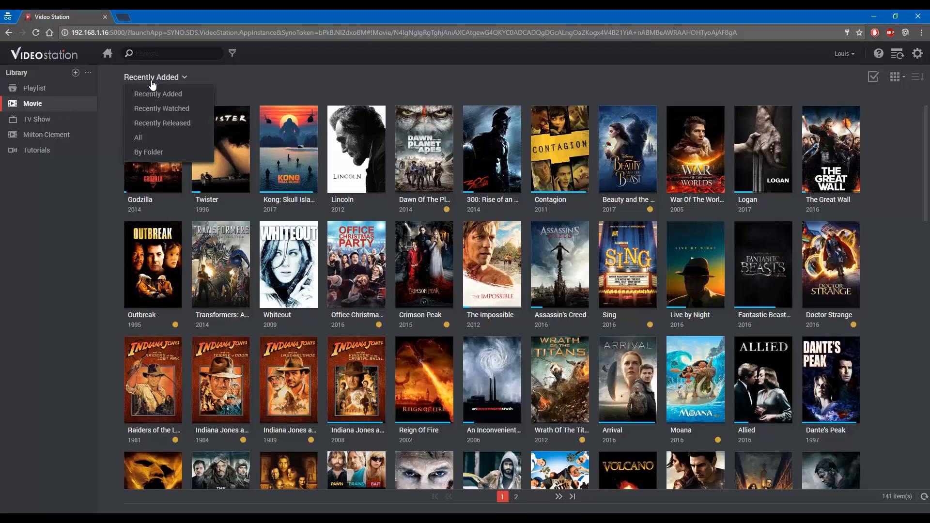
mouse_move(162, 122)
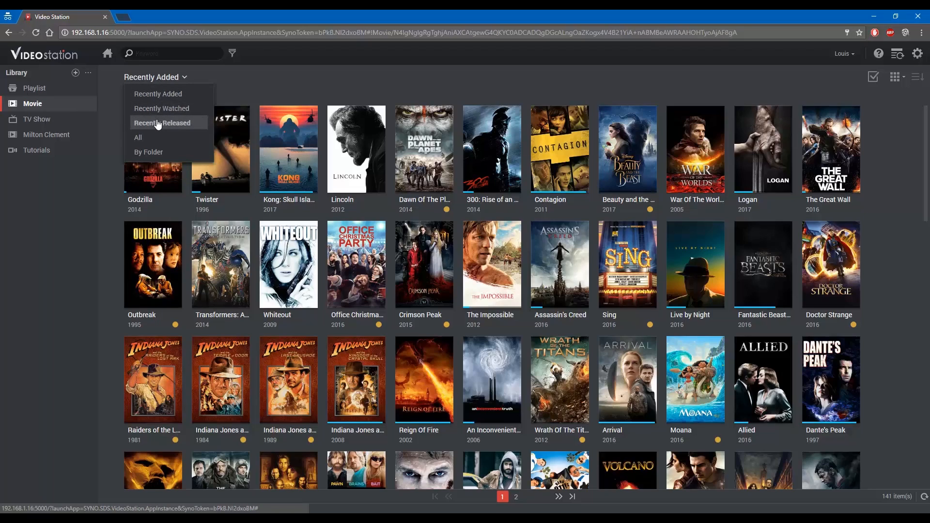
Sort movies by Recently Released, then move on to Audio Station's home page
click(161, 122)
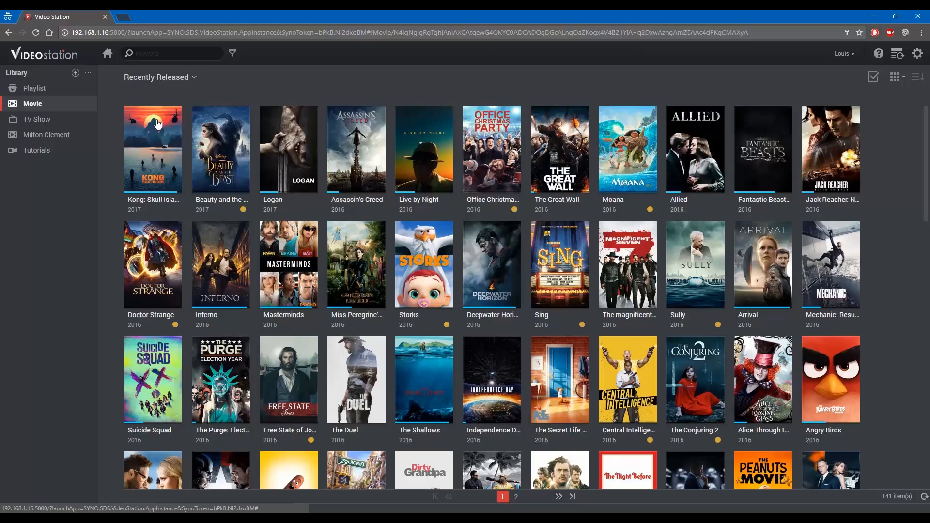
click(152, 148)
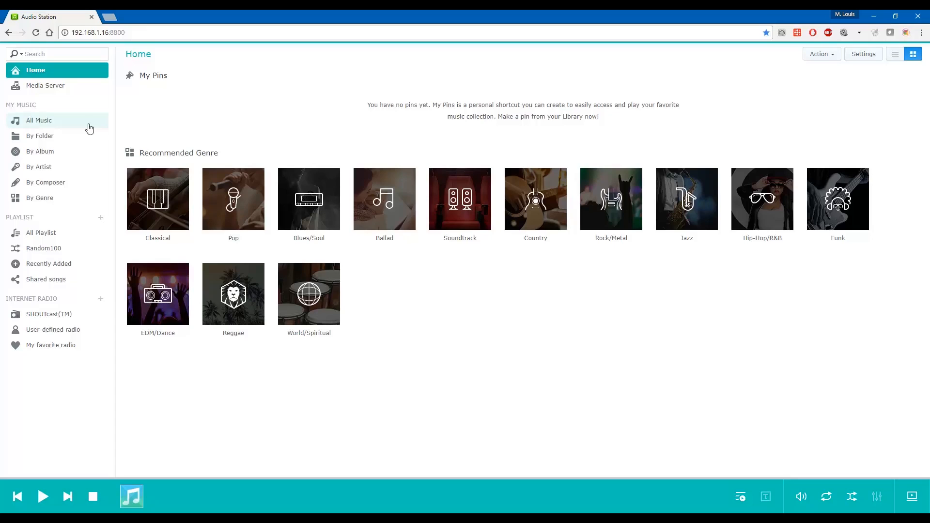
mouse_move(55, 126)
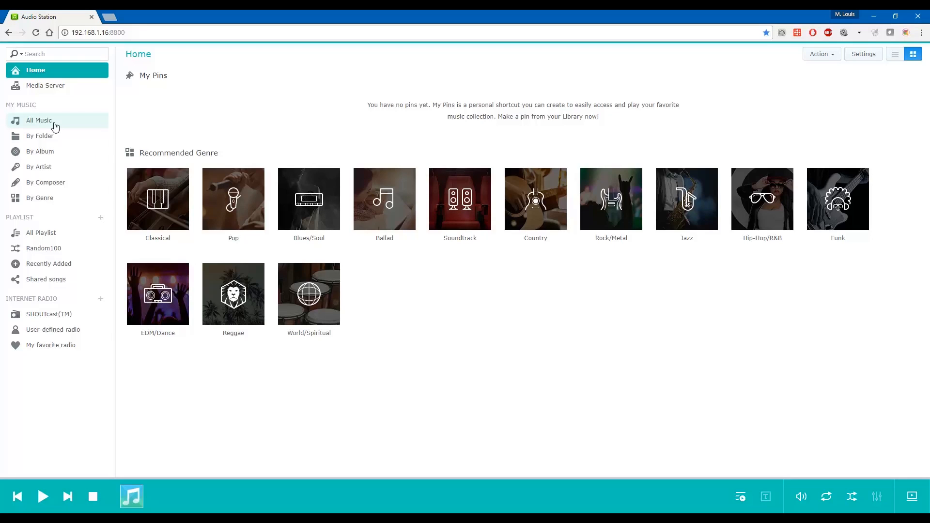